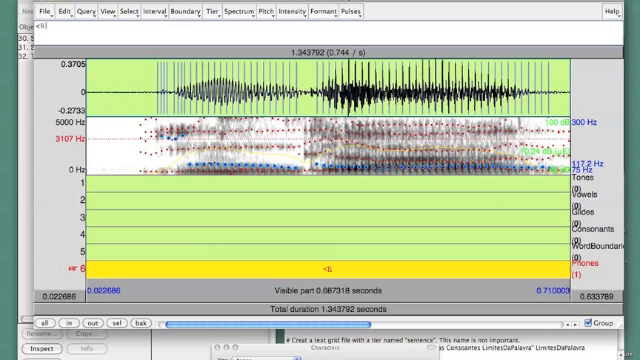
Step: Begin labelling the bottom filename tier's interval with the recording name, starting with 'g'
type("g_N\\ a:_L t u")
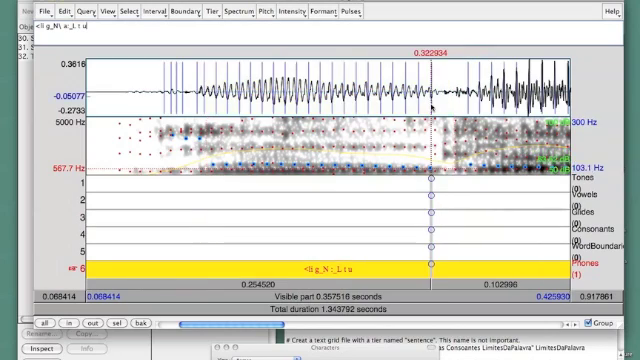
left_click_drag(432, 90, 500, 90)
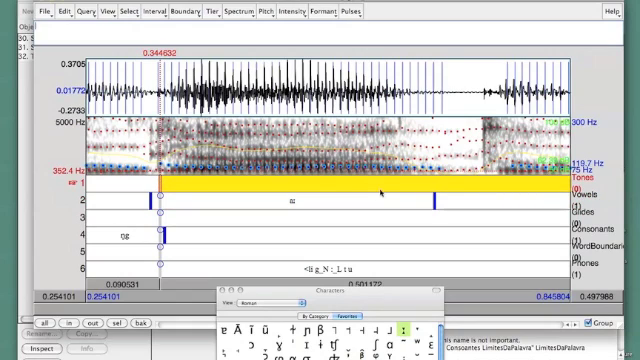
Step: Insert an IPA symbol from the character palette into the tier 2 vowel label
left_click(424, 184)
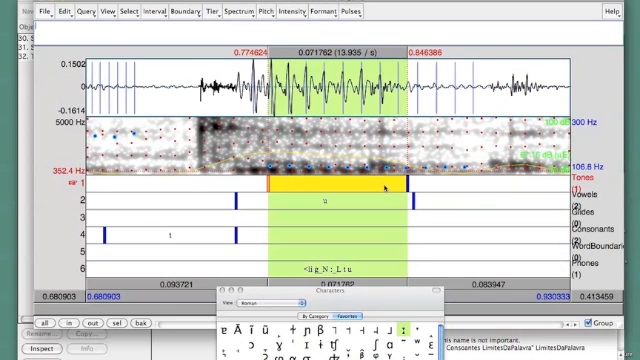
Step: Label the selected tier intervals 'L' and then 'lf'
type("L t u_L G u_L >")
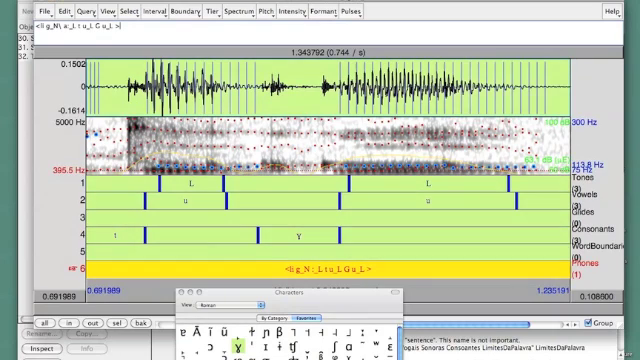
type("lf")
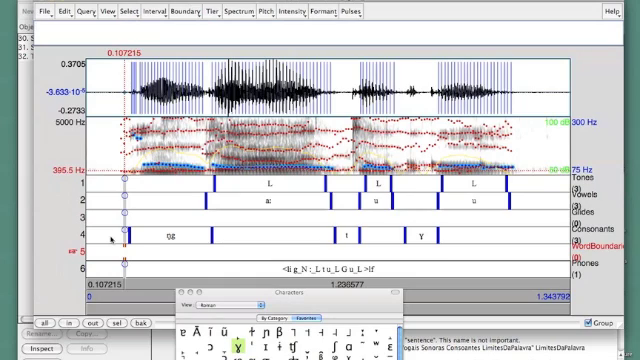
Step: Label the opening word's interval on the lower tier 'ADV'
type("ADV")
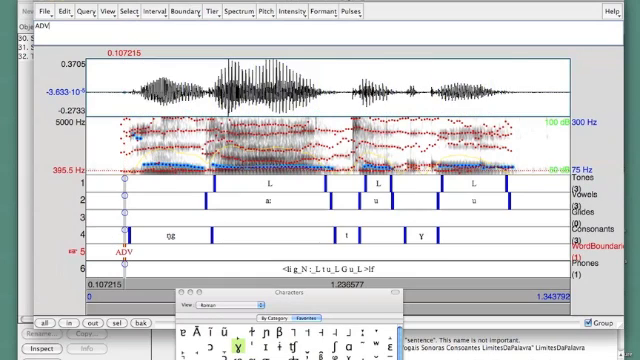